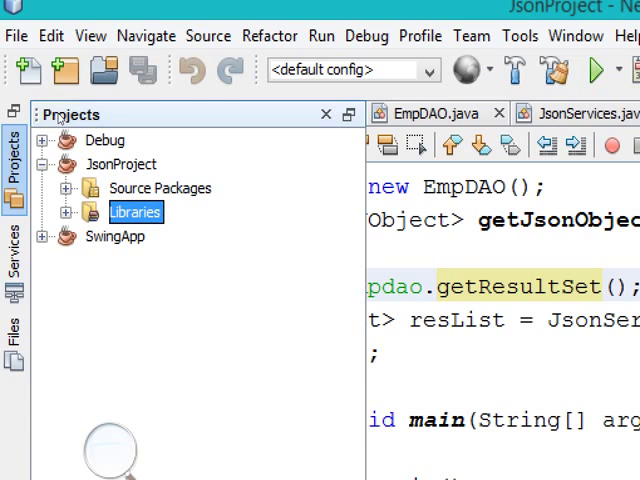
# - Open Add JAR/Folder from JsonProject's Libraries context menu
pyautogui.rightClick(135, 211)
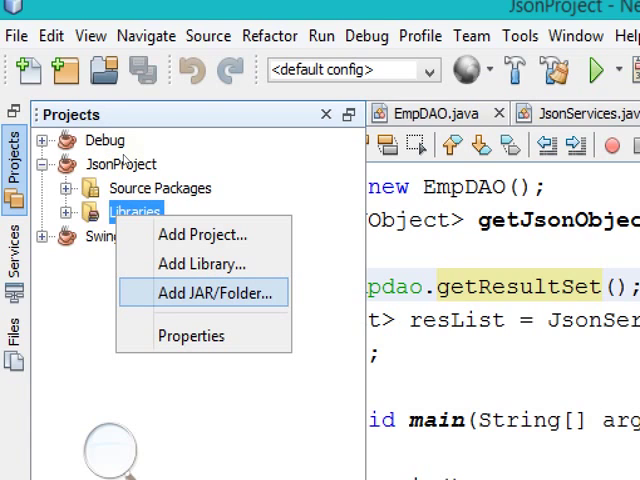
pyautogui.click(209, 293)
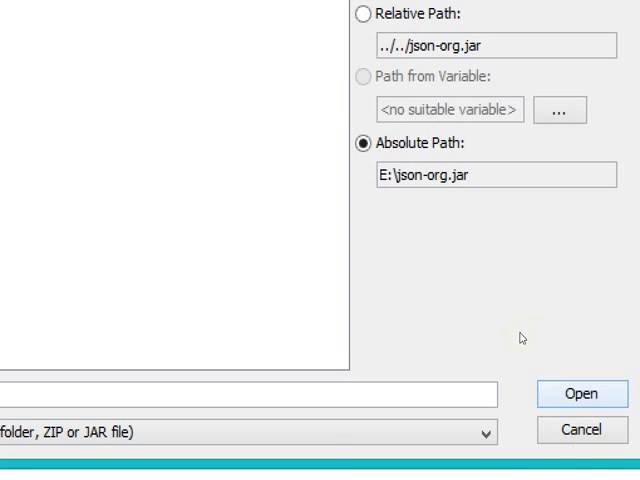
# - Confirm json-org.jar by absolute path and expand Libraries to show ojdbc14.jar, json-org.jar, JDK 1.8
pyautogui.click(581, 393)
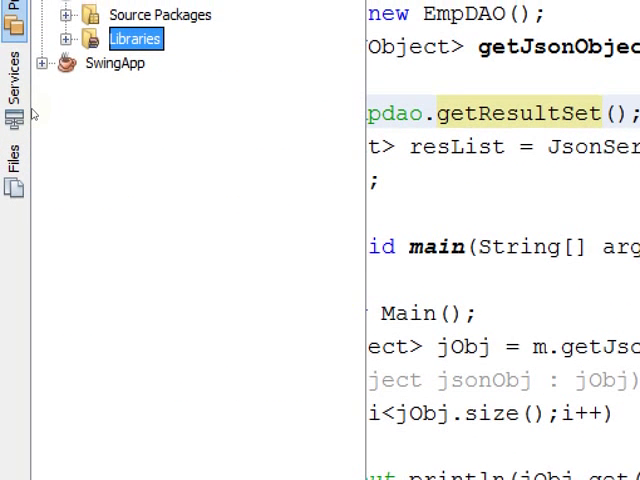
pyautogui.click(67, 38)
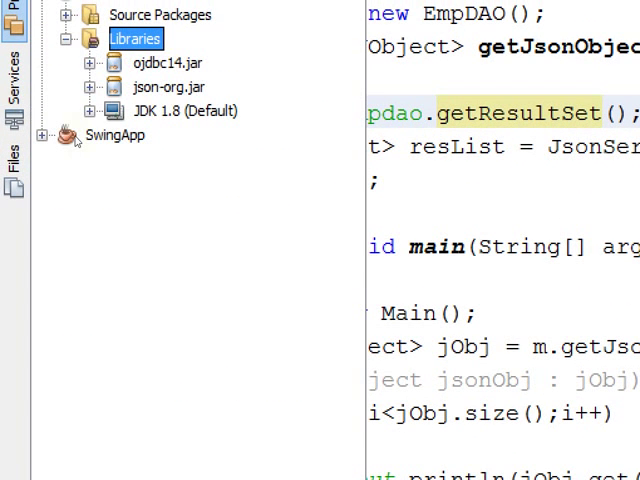
pyautogui.click(165, 87)
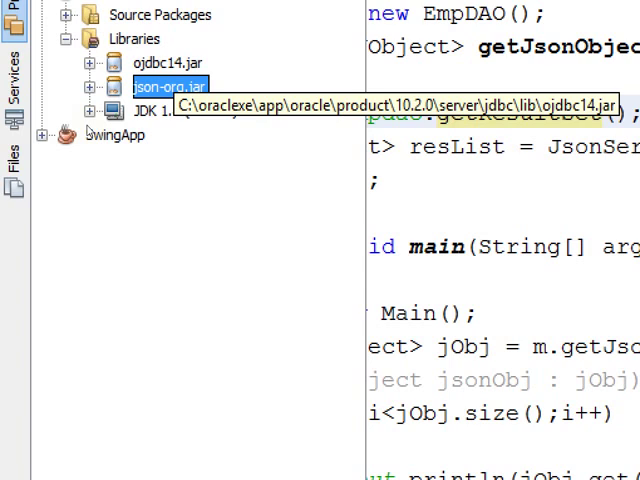
pyautogui.click(169, 62)
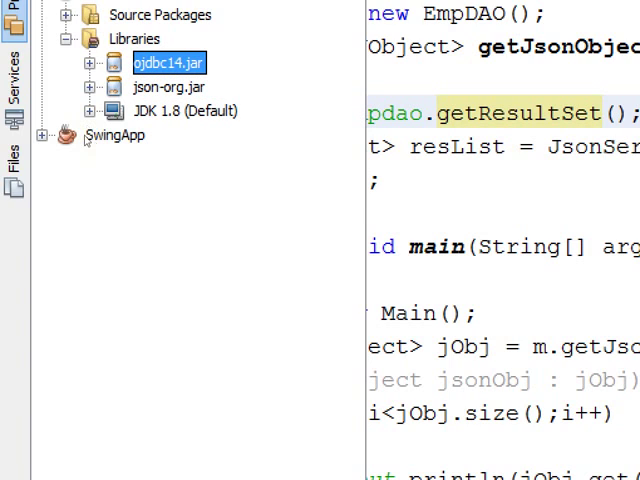
pyautogui.moveTo(168, 62)
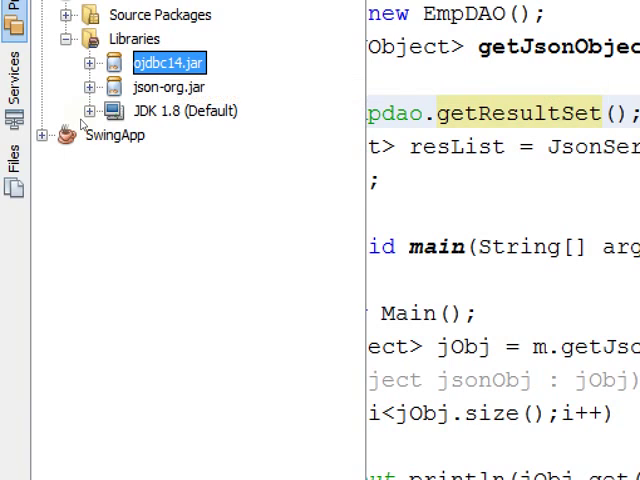
pyautogui.moveTo(168, 62)
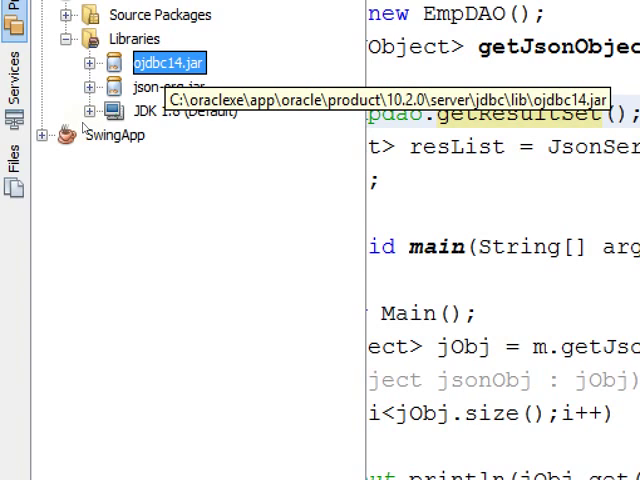
pyautogui.moveTo(85, 127)
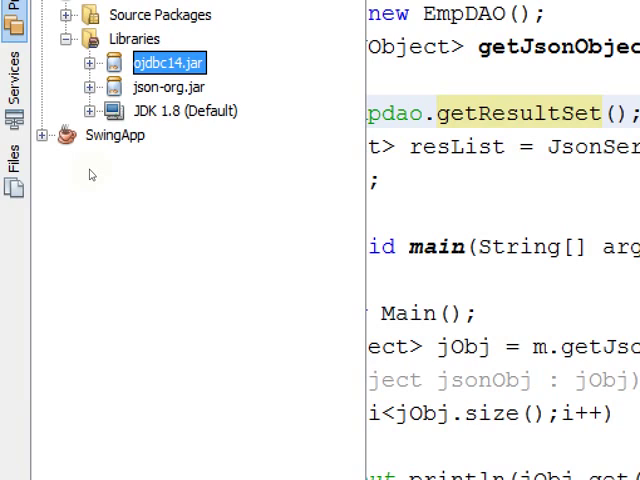
pyautogui.click(167, 87)
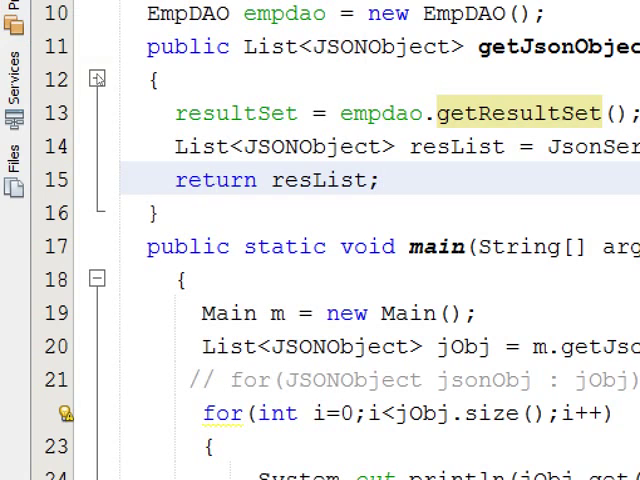
pyautogui.scroll(-3)
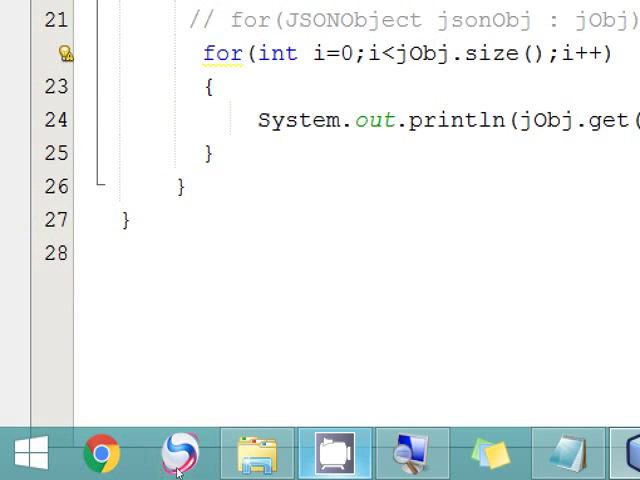
pyautogui.click(179, 453)
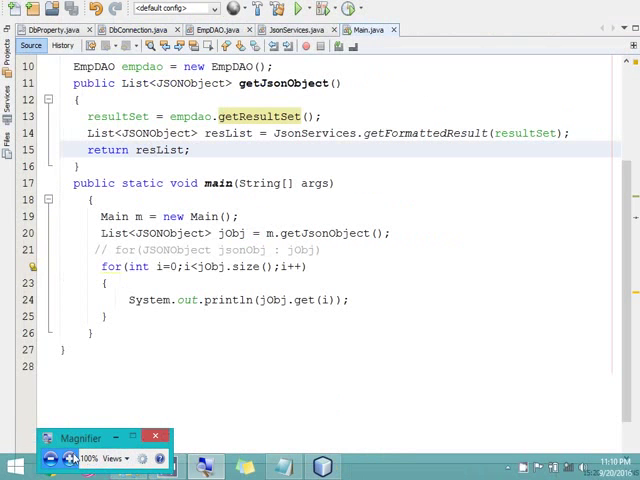
pyautogui.click(155, 437)
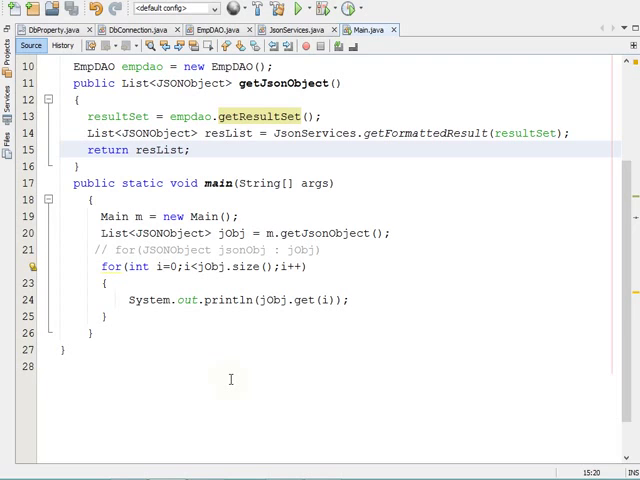
pyautogui.moveTo(245, 470)
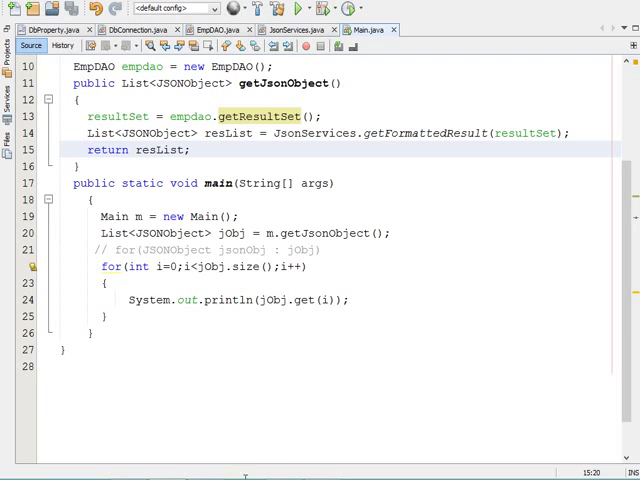